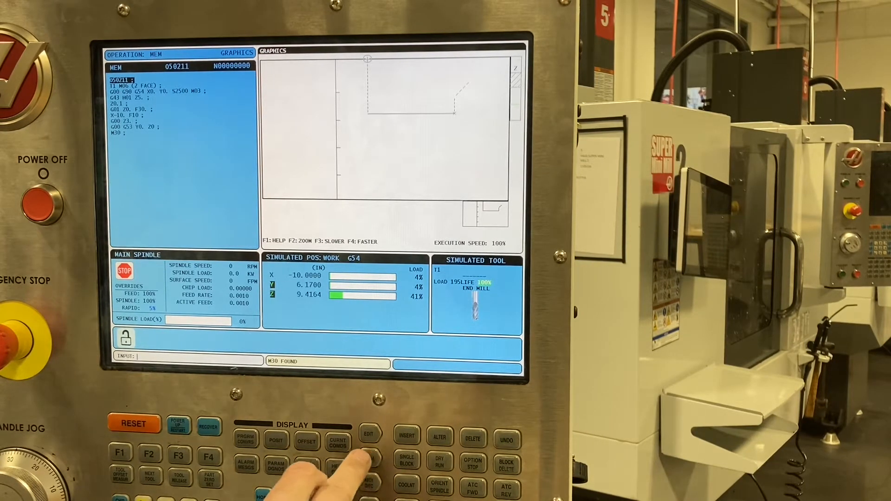
- Leave the graphics preview of O50211's facing toolpath via MEM
left_click(338, 443)
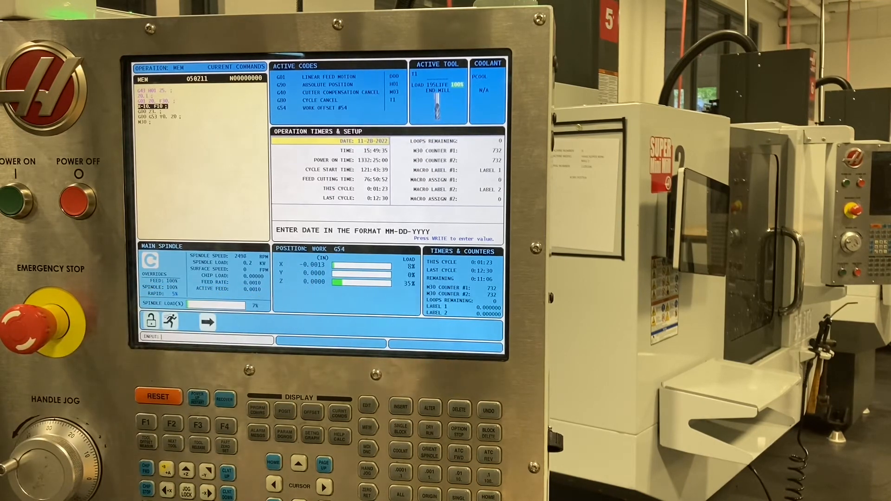
- Continue the X-10. F10 facing move, monitoring position near X-1.87 at feed 10
left_click(367, 408)
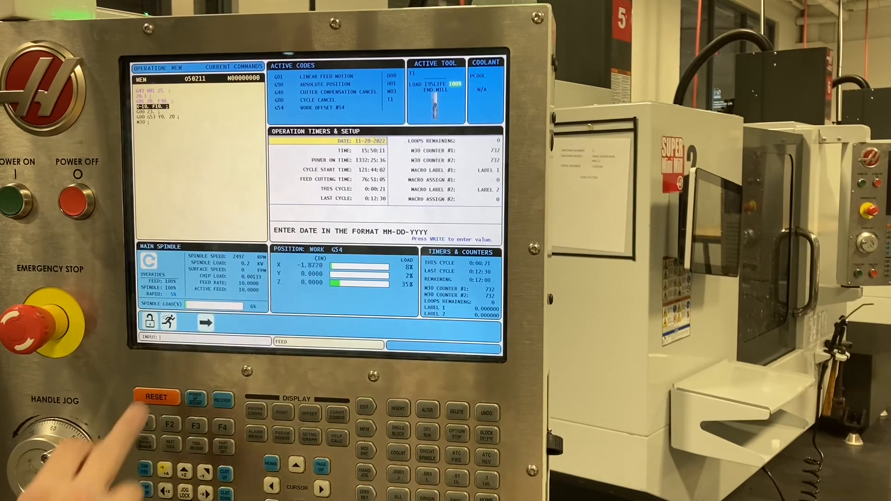
- Stop the 10 ipm facing cut with RESET, returning O50211 to its start
left_click(157, 396)
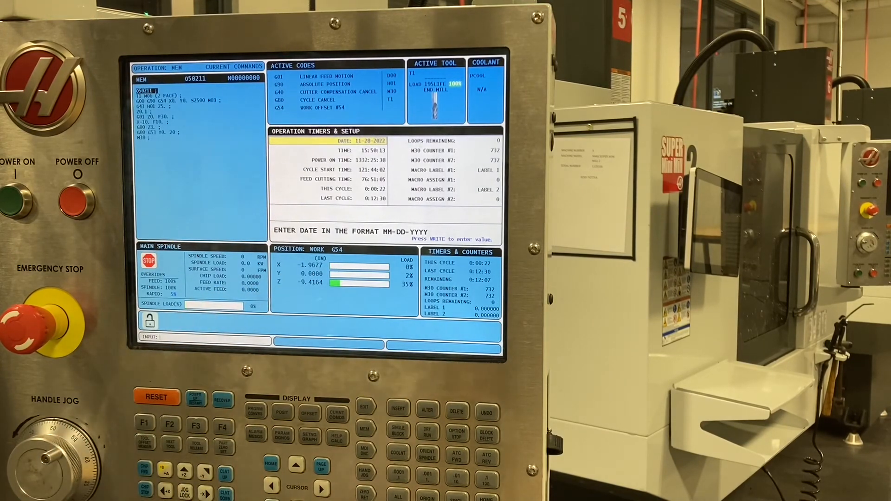